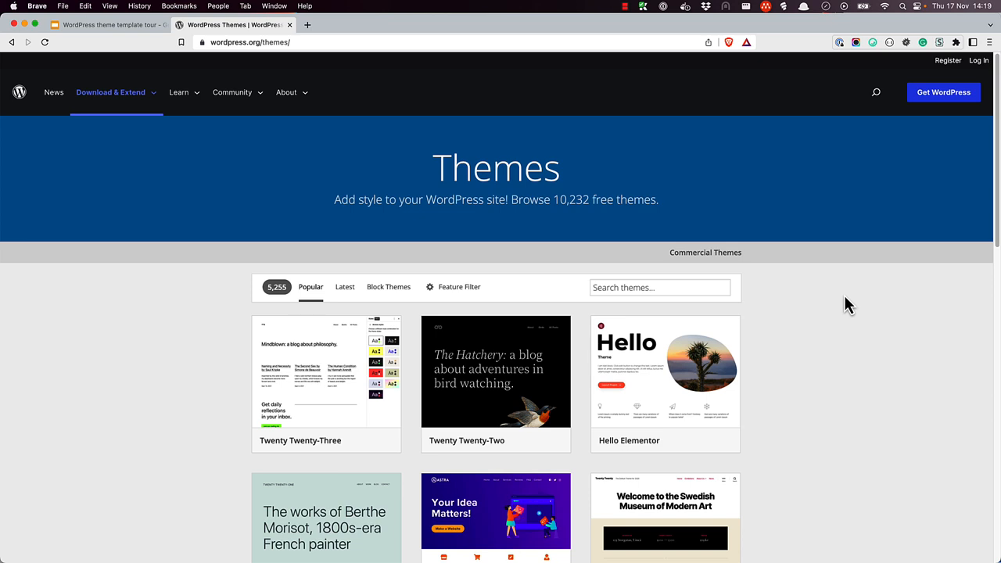
mouse_move(388, 288)
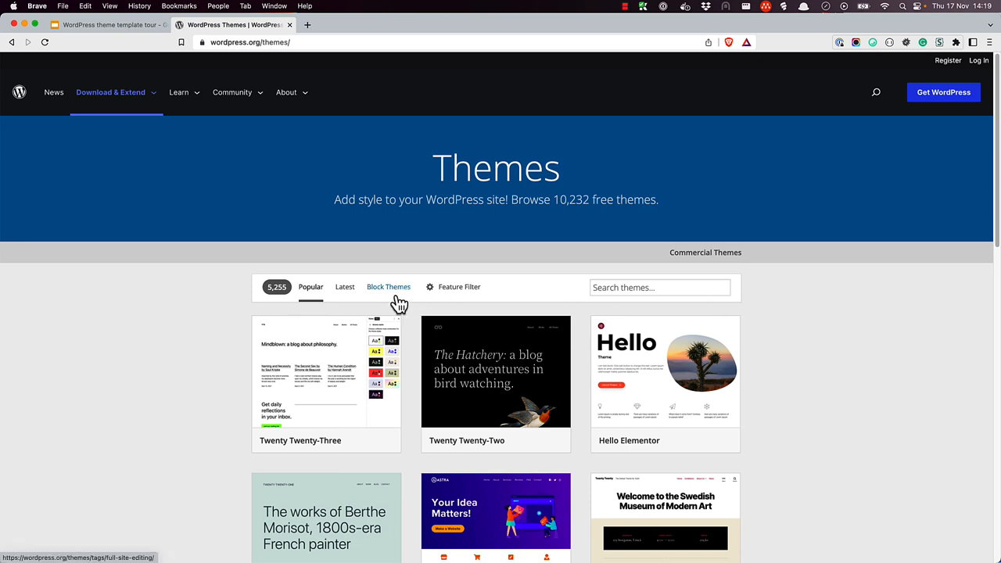
Filter the wordpress.org Themes directory to show Block Themes only.
left_click(388, 288)
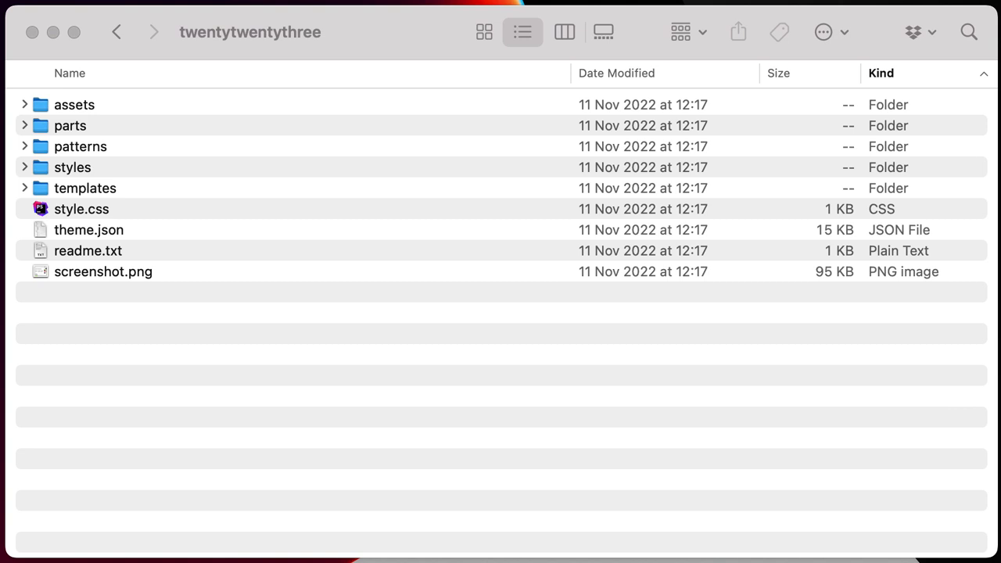
mouse_move(113, 213)
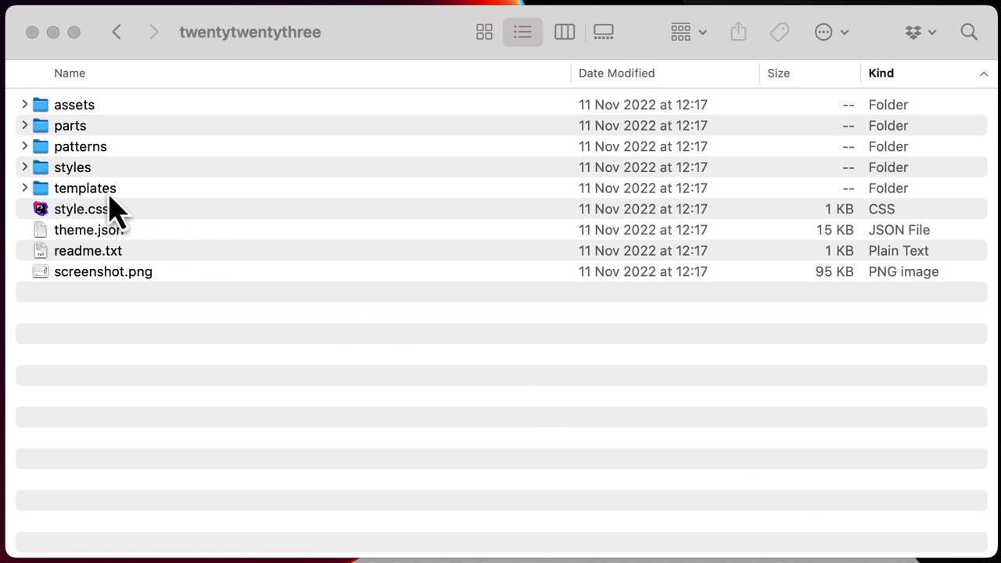
Enter the twentytwentythree theme's templates folder.
double_click(84, 188)
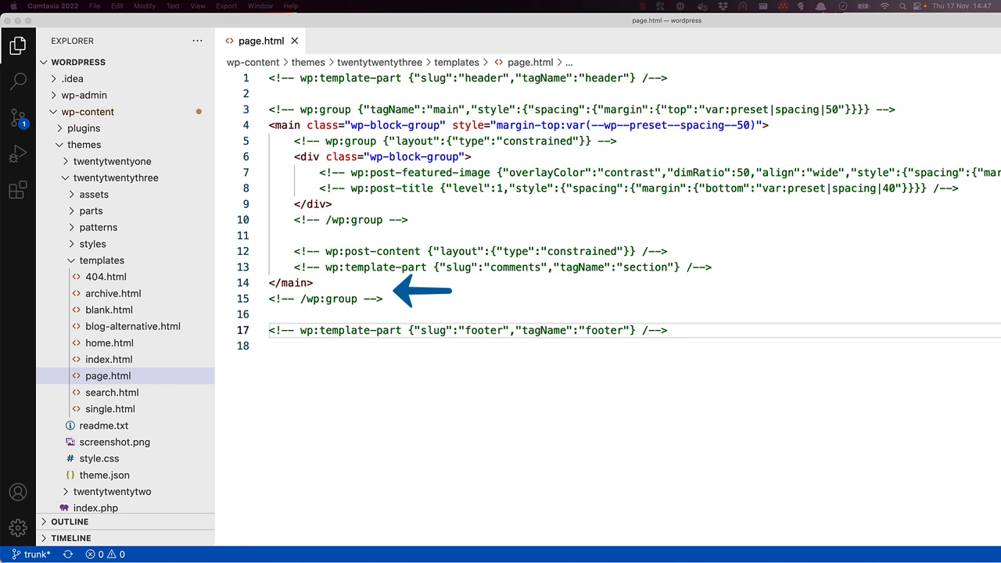
mouse_move(727, 330)
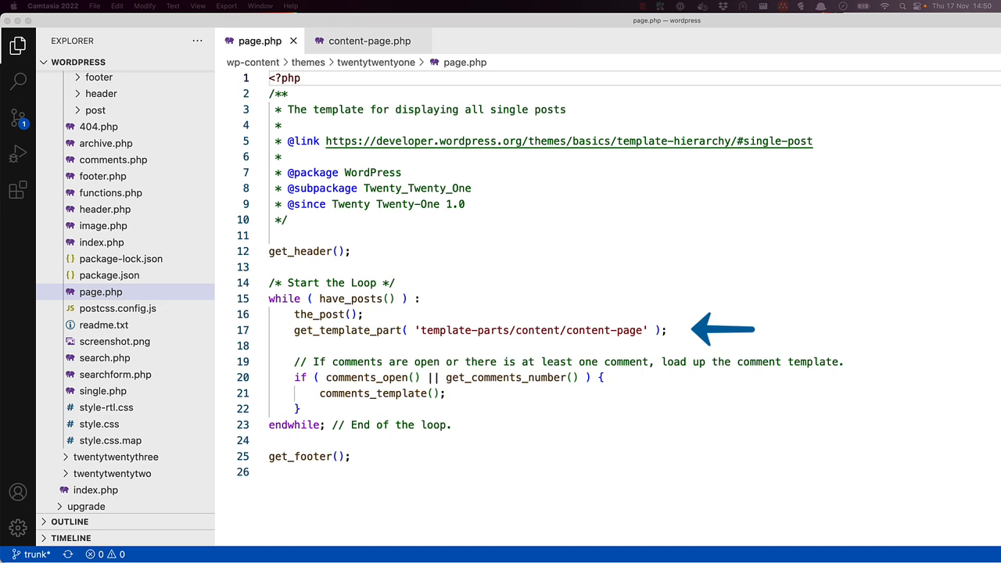
Bring up twentytwentyone's page.php with its get_template_part loop in the editor.
double_click(532, 330)
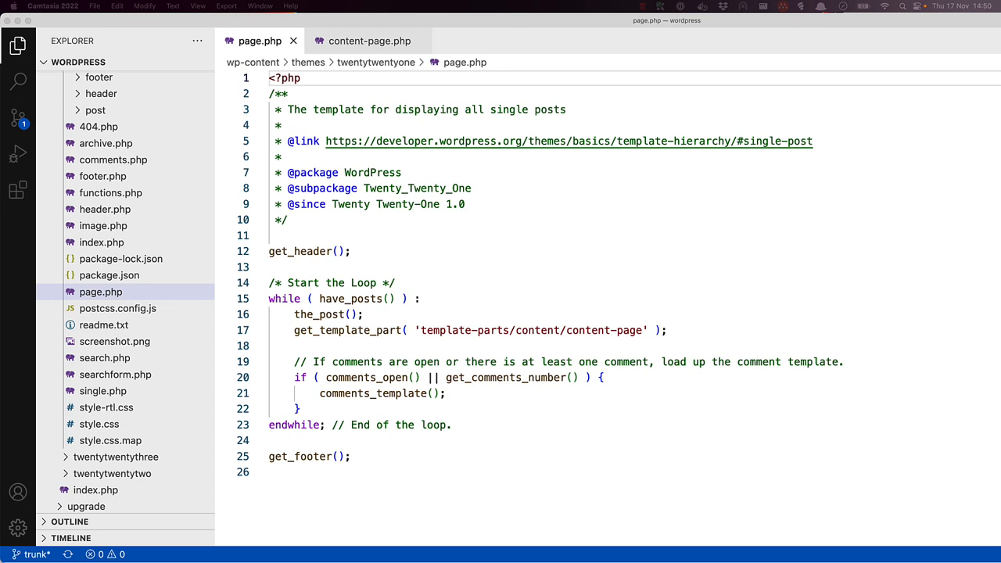
left_click(366, 41)
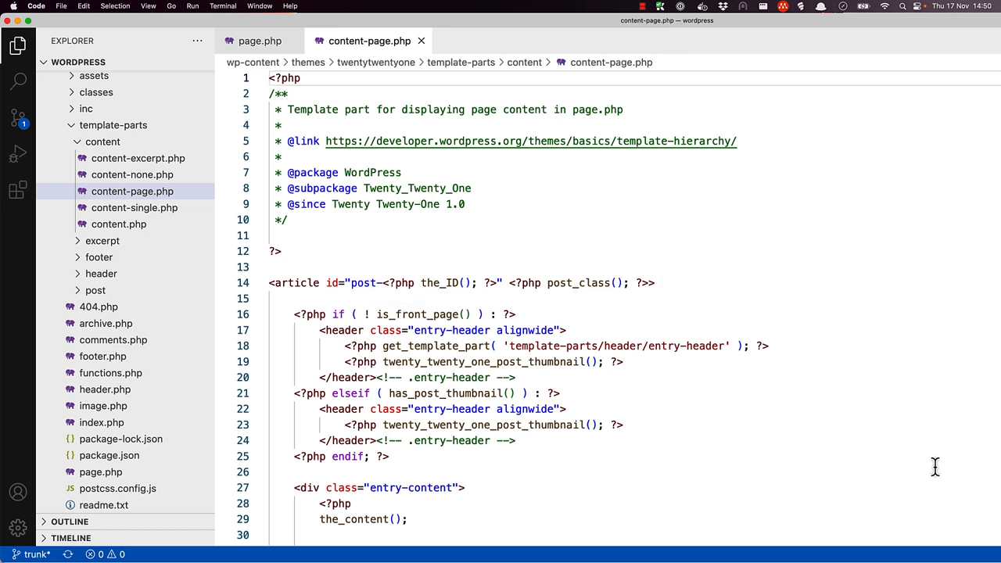
scroll("down", 3)
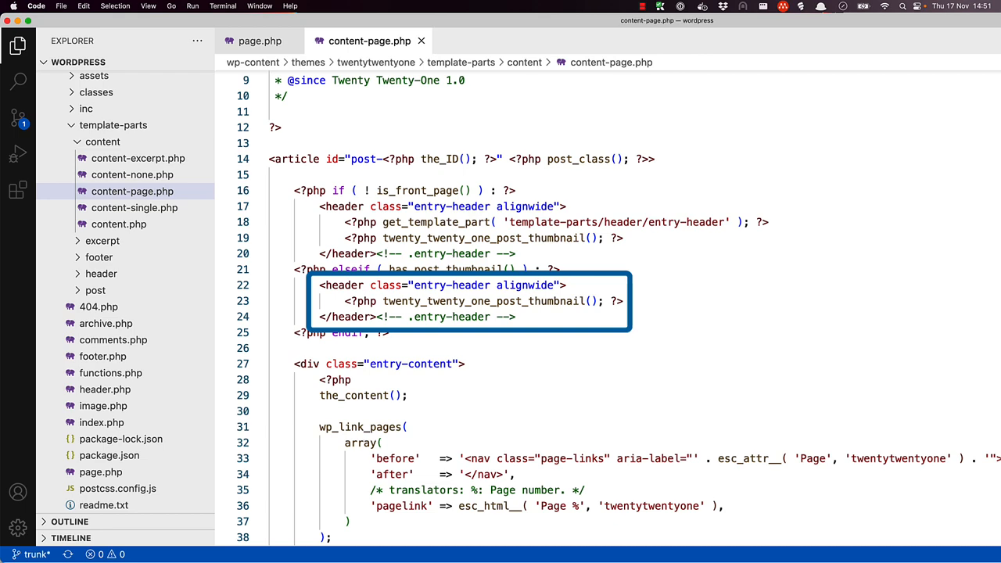
mouse_move(979, 507)
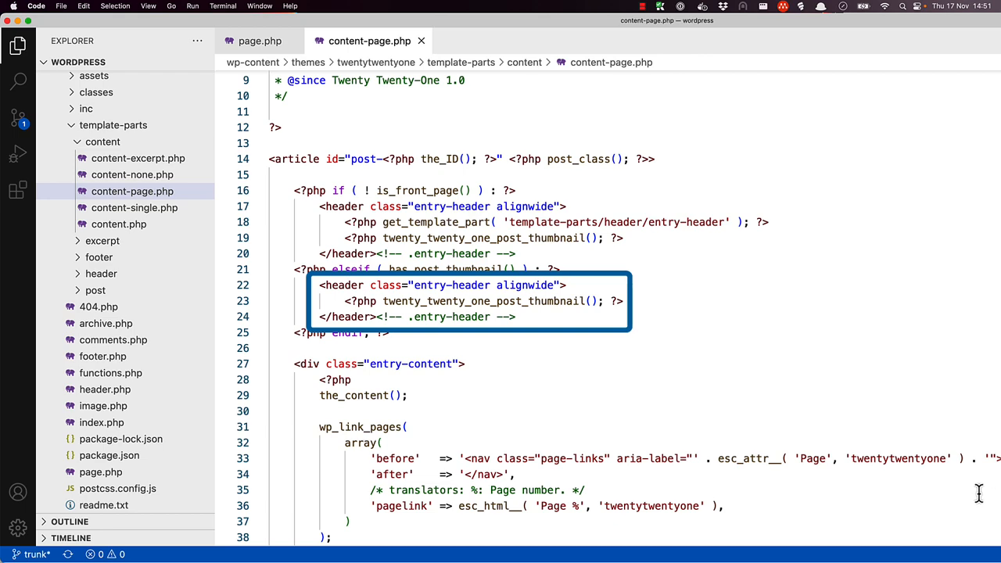
scroll("down", 3)
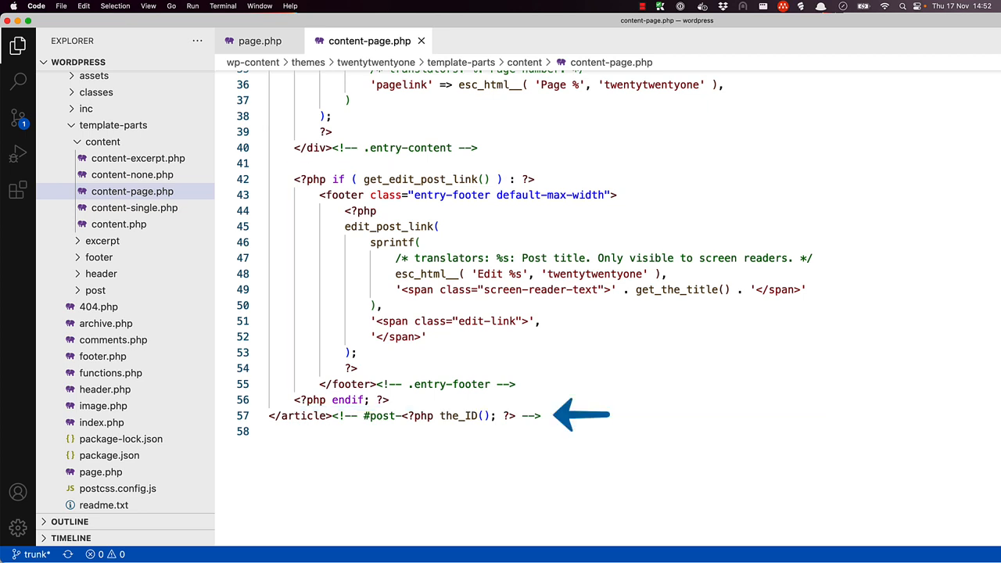
left_click(259, 41)
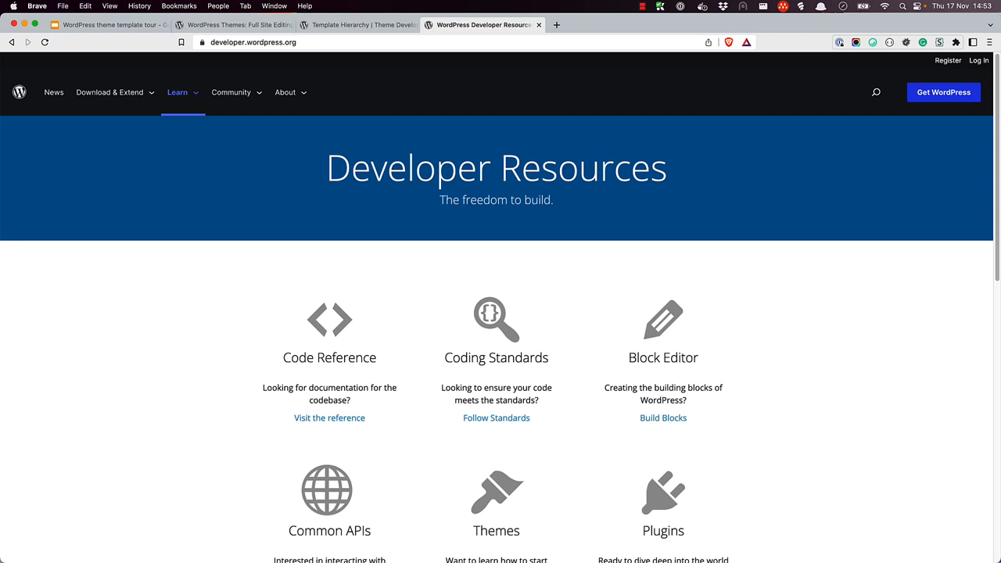
Reach the Theme Handbook via the Develop Themes link under Themes on developer.wordpress.org.
scroll("down", 3)
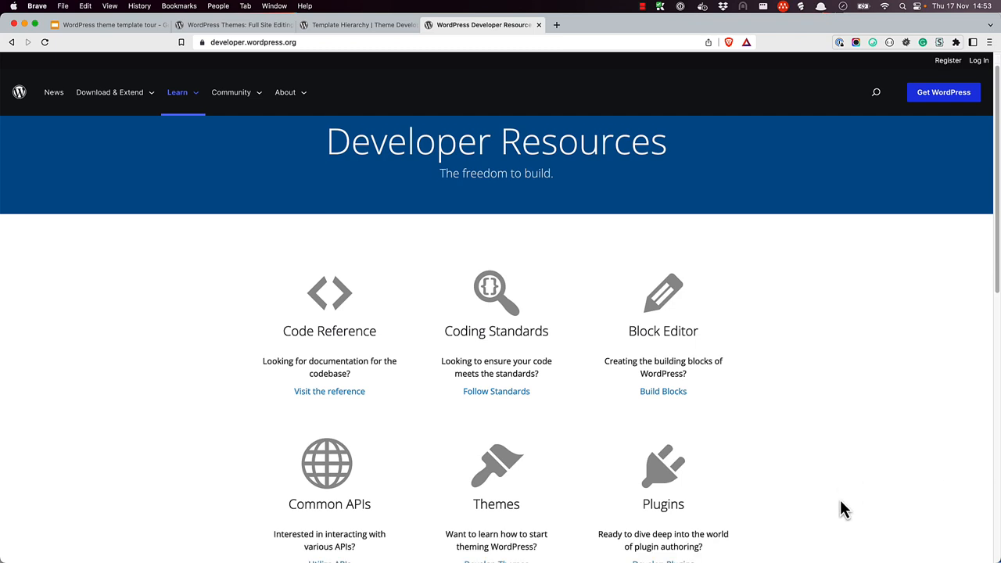
scroll("down", 3)
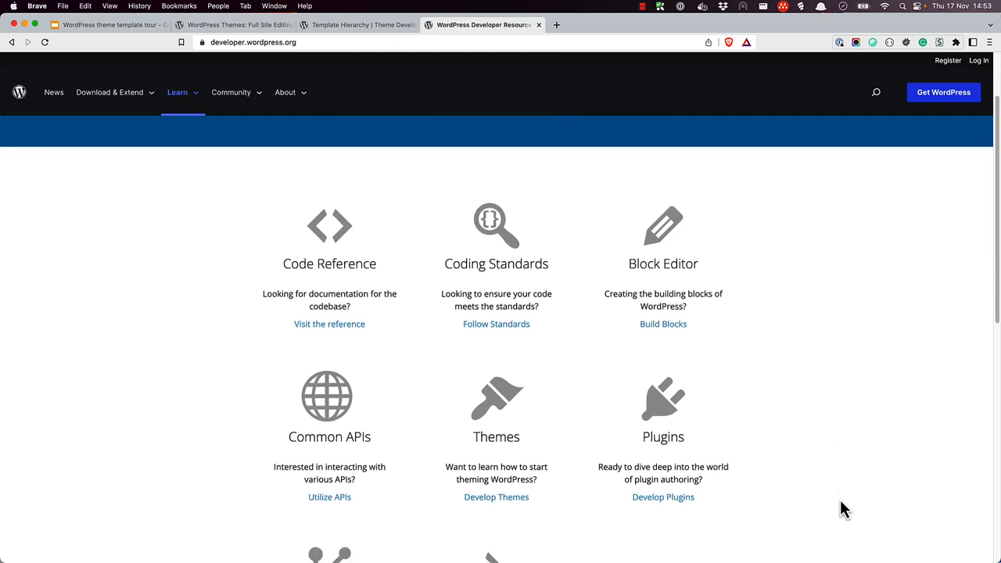
left_click(496, 497)
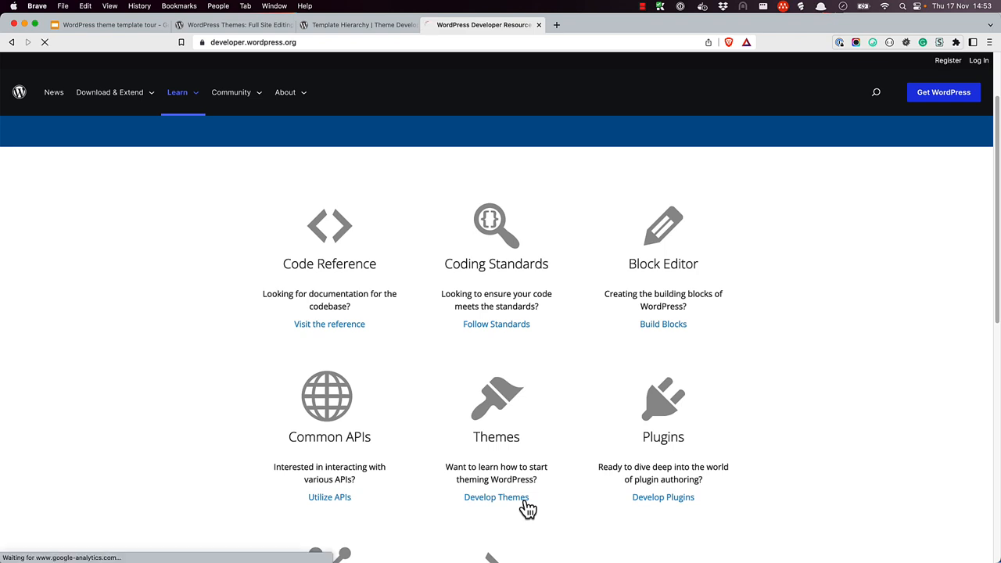
left_click(494, 497)
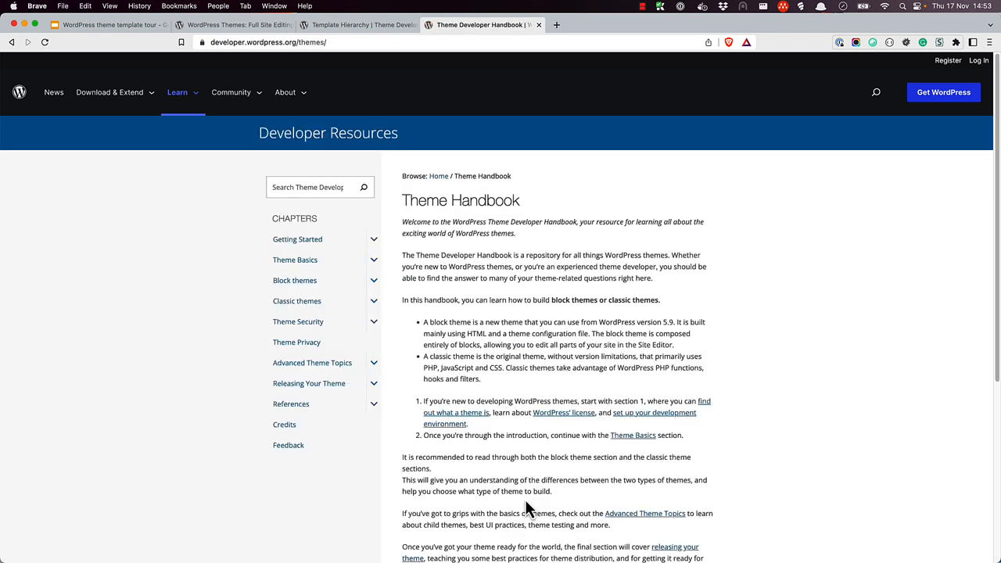